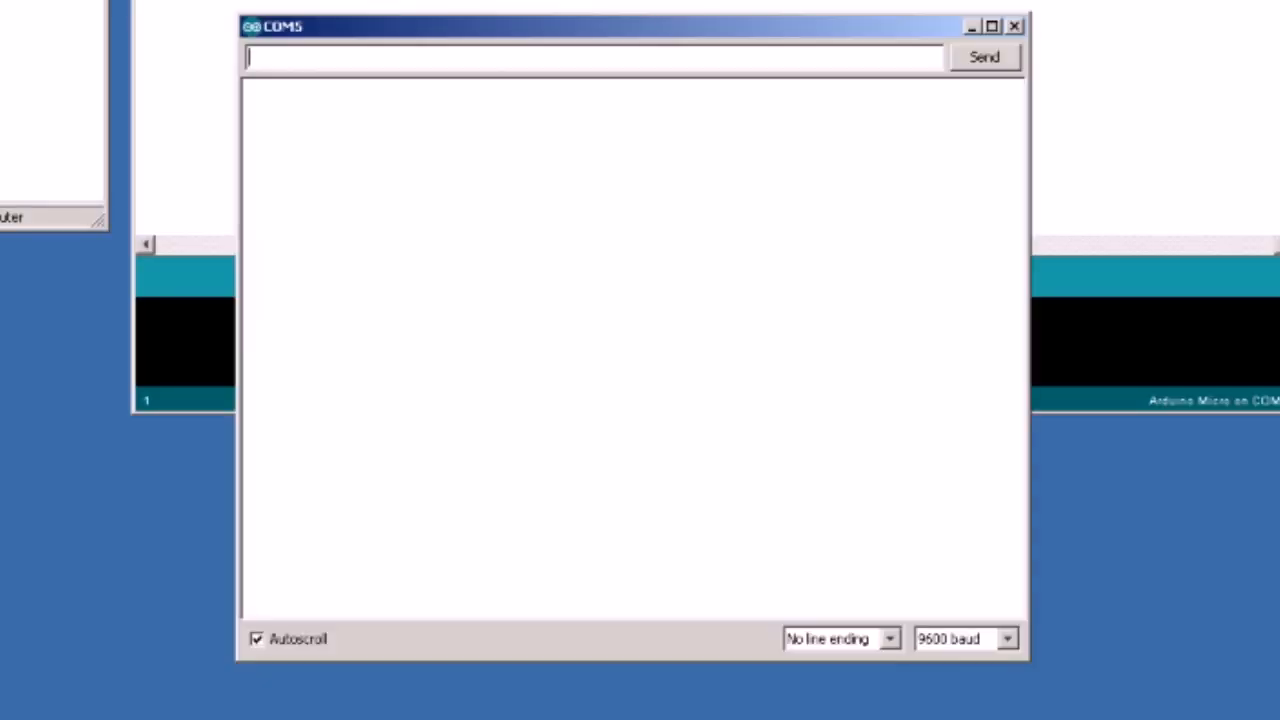
pyautogui.moveTo(556, 120)
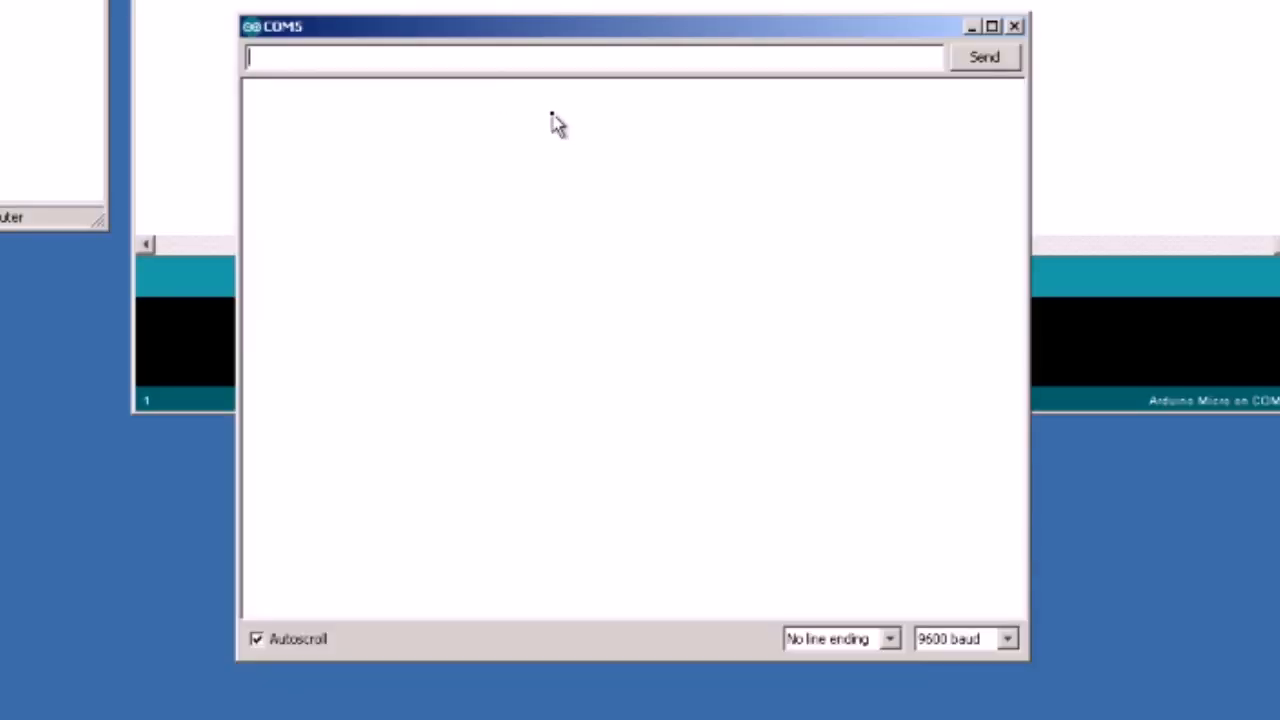